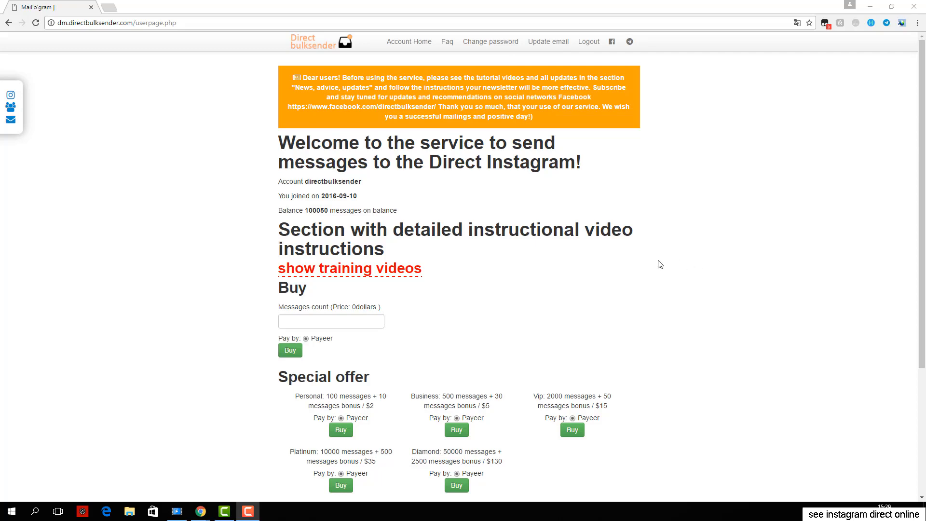
mouse_move(354, 205)
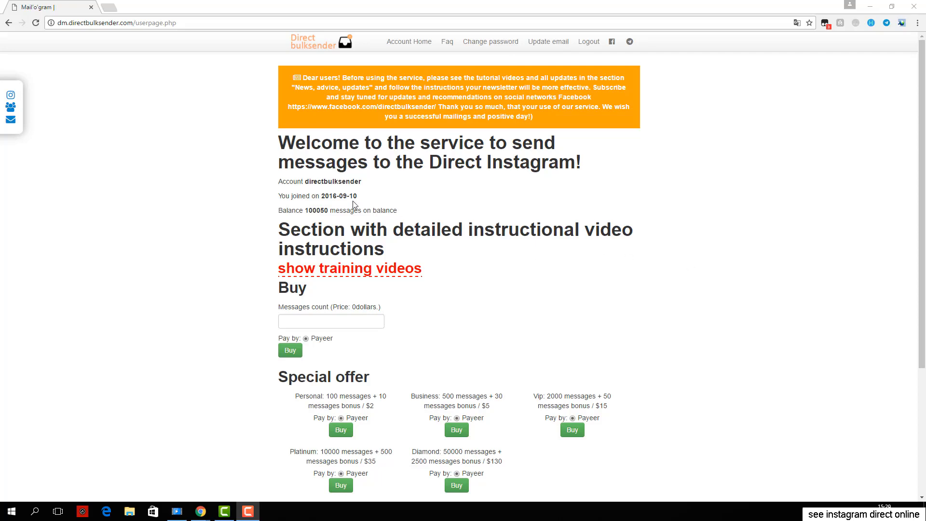
mouse_move(382, 278)
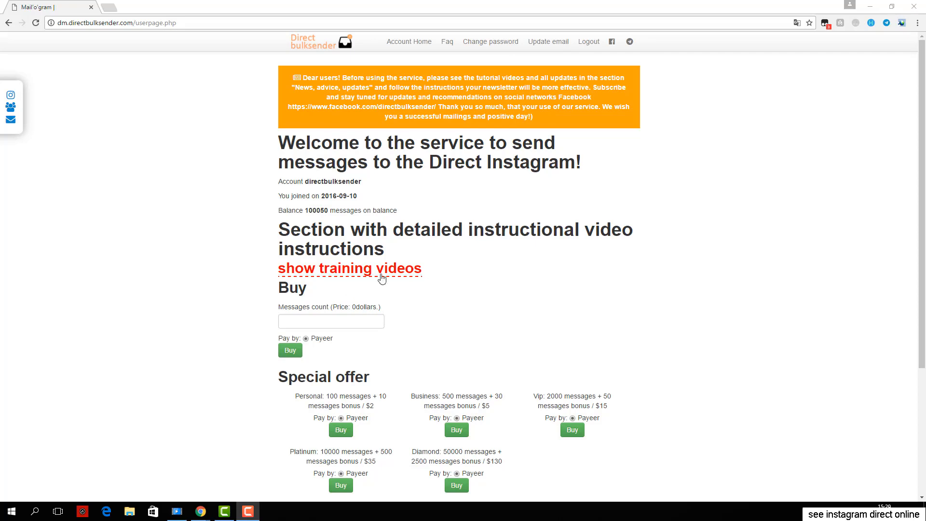
Show the training video on the home page and scroll through the dashboard content.
left_click(350, 268)
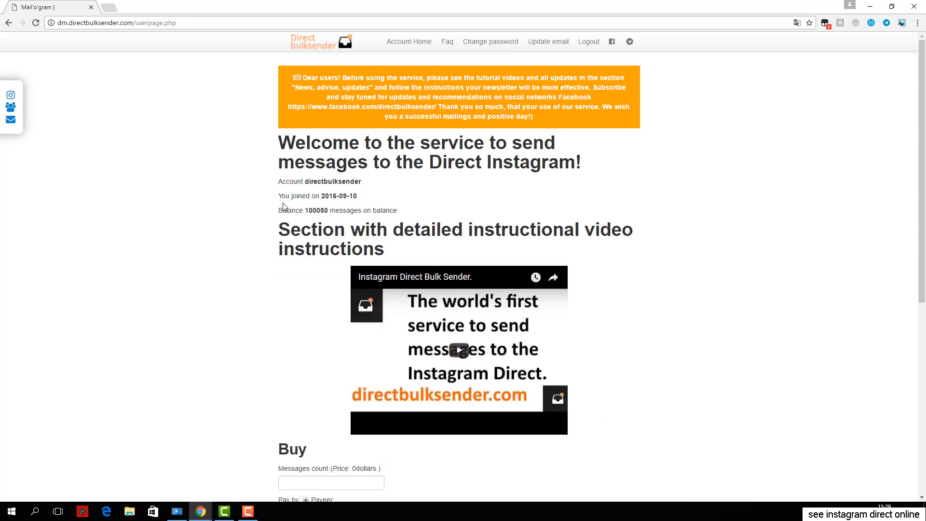
scroll("down", 3)
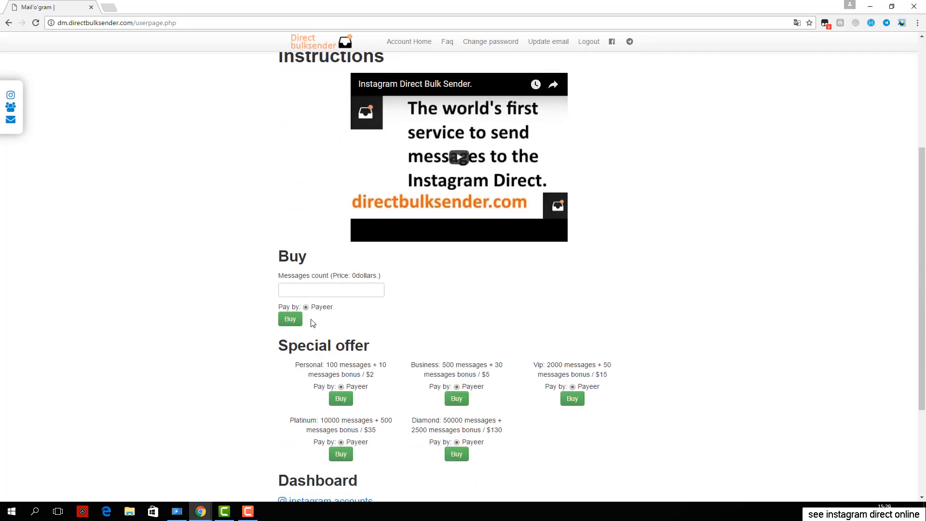
scroll("down", 3)
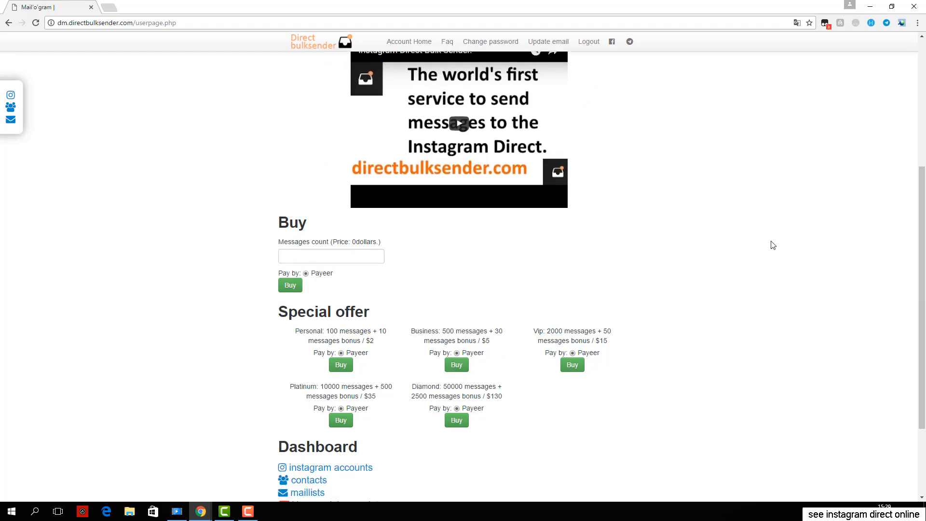
scroll("down", 3)
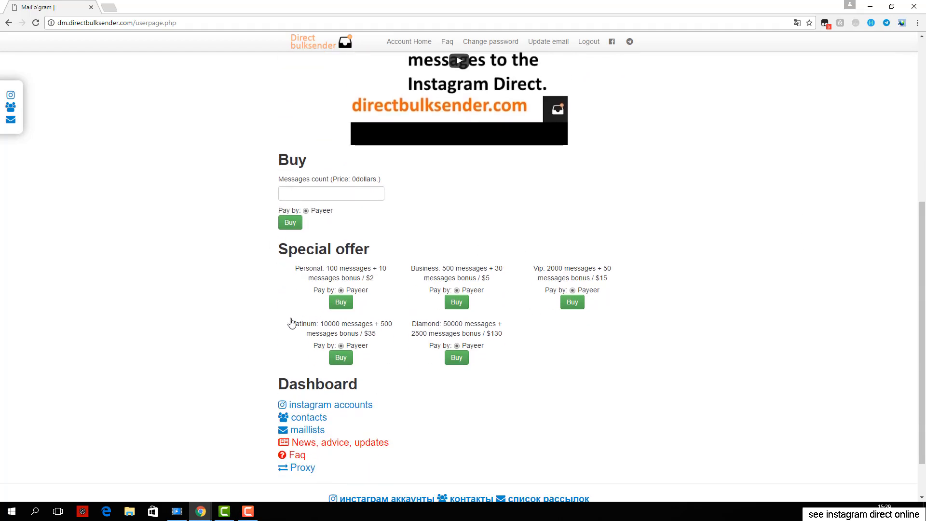
scroll("down", 3)
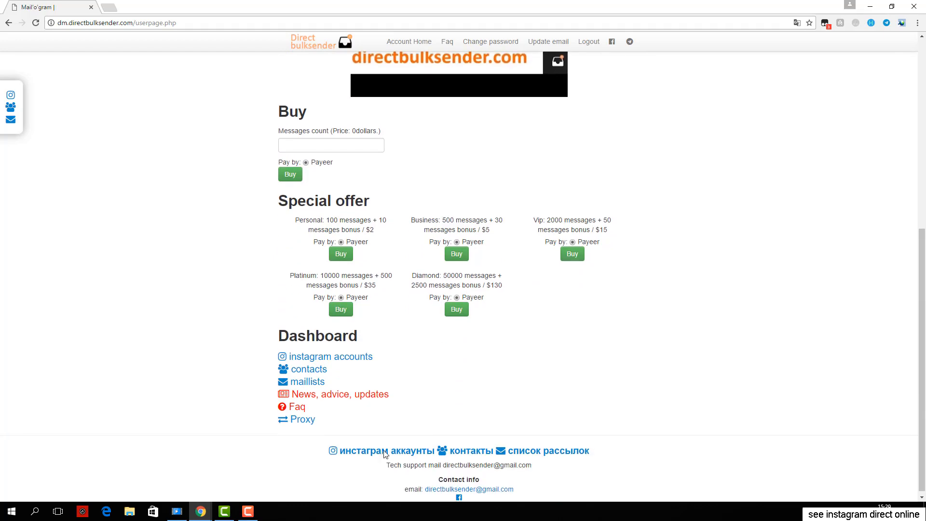
mouse_move(453, 385)
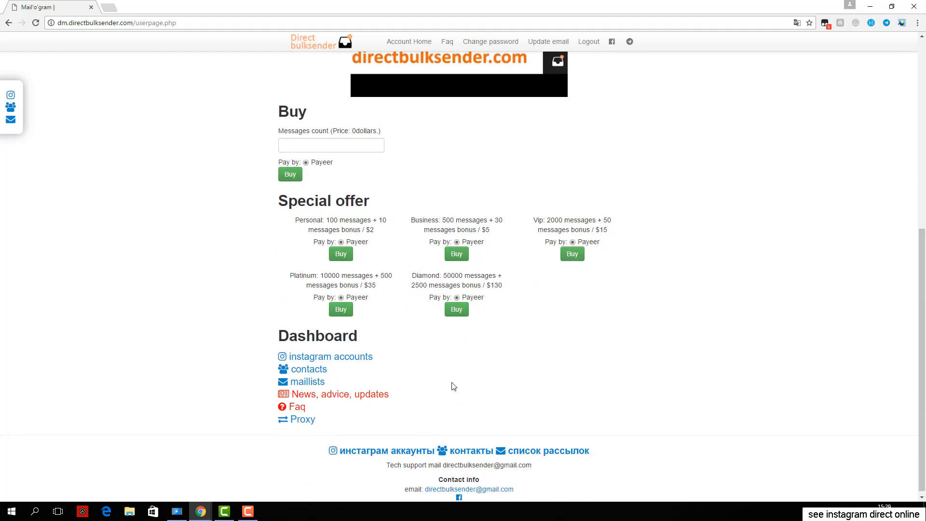
mouse_move(309, 370)
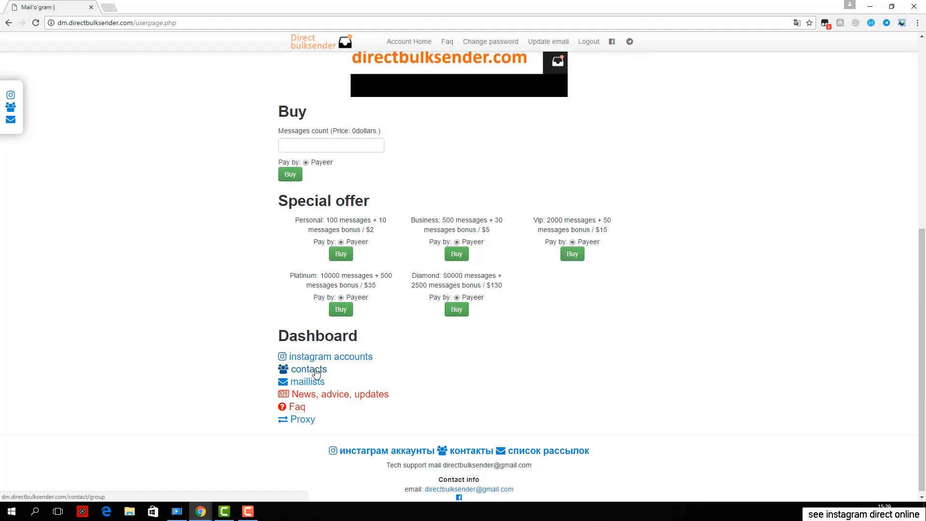
mouse_move(302, 420)
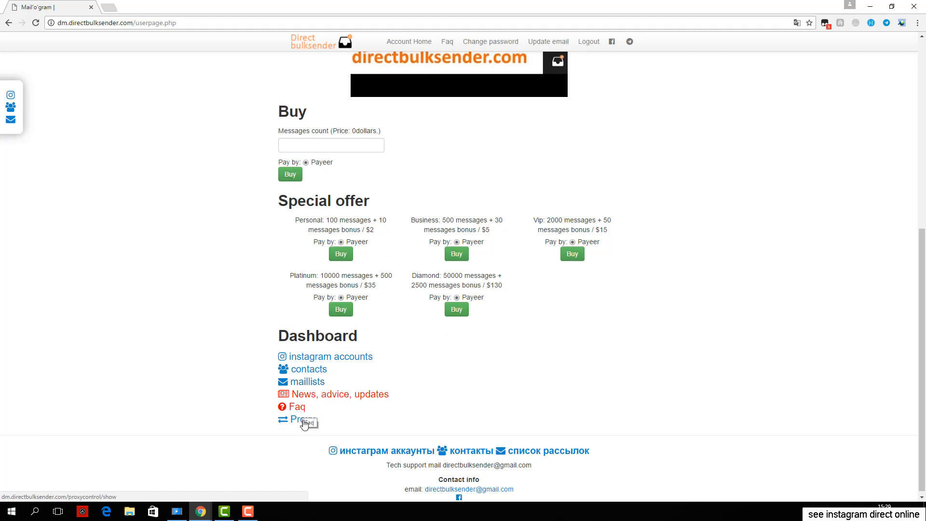
scroll("up", 3)
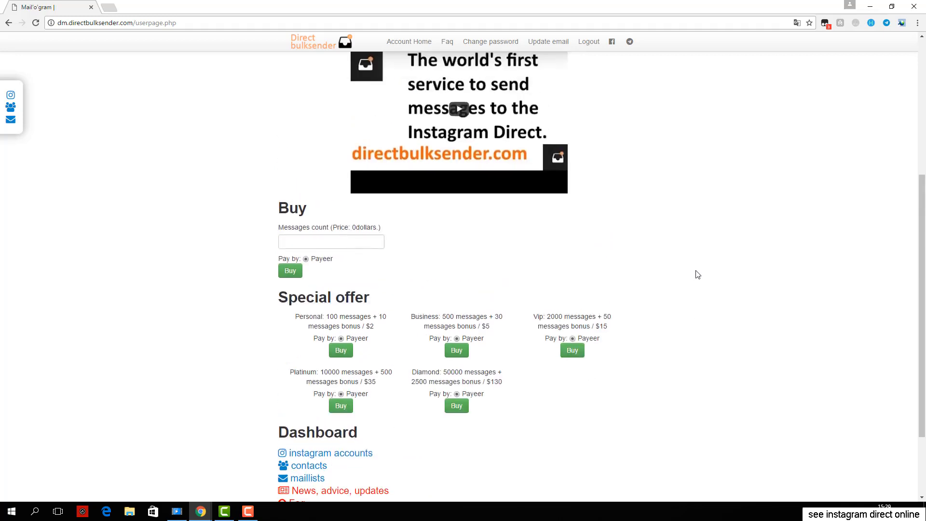
scroll("up", 3)
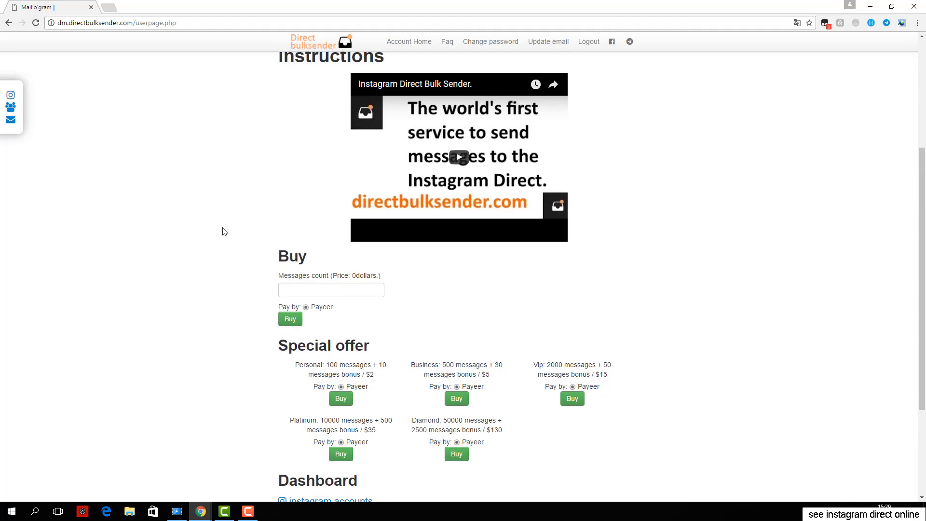
scroll("down", 3)
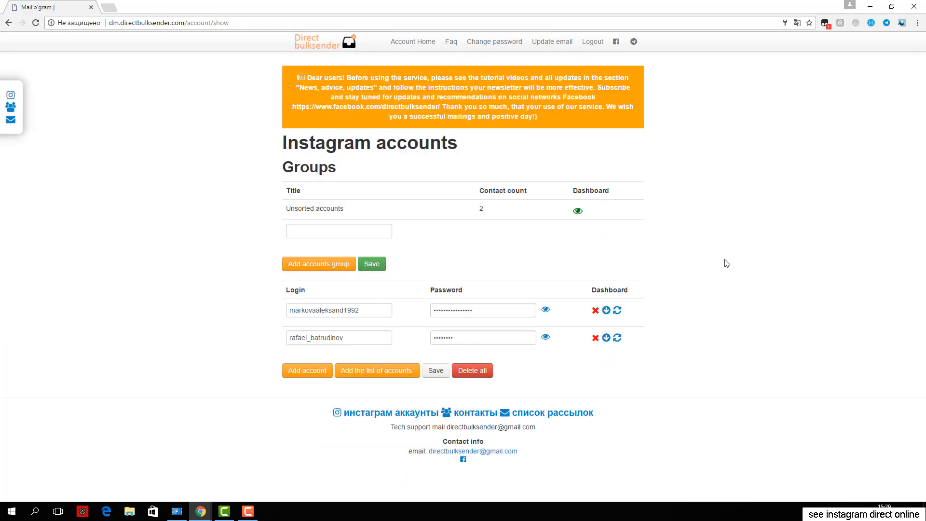
left_click(306, 370)
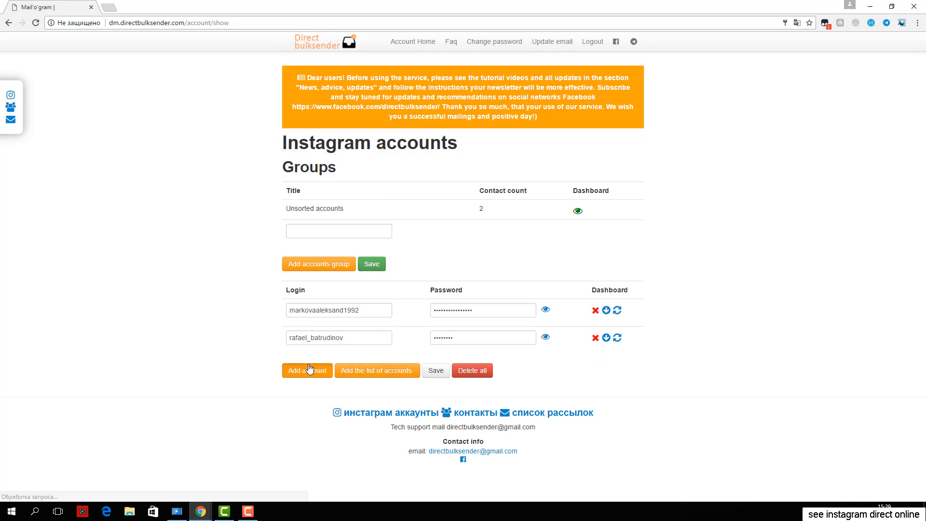
left_click(307, 371)
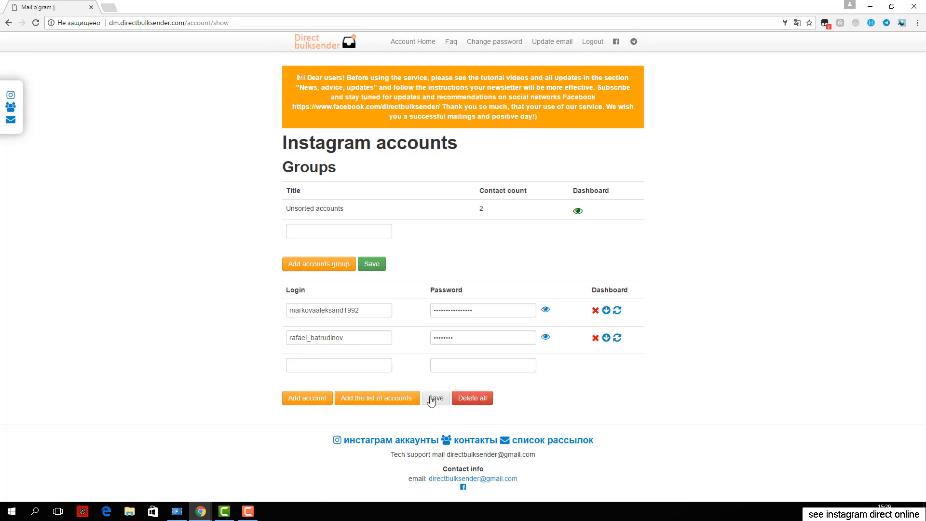
left_click(436, 397)
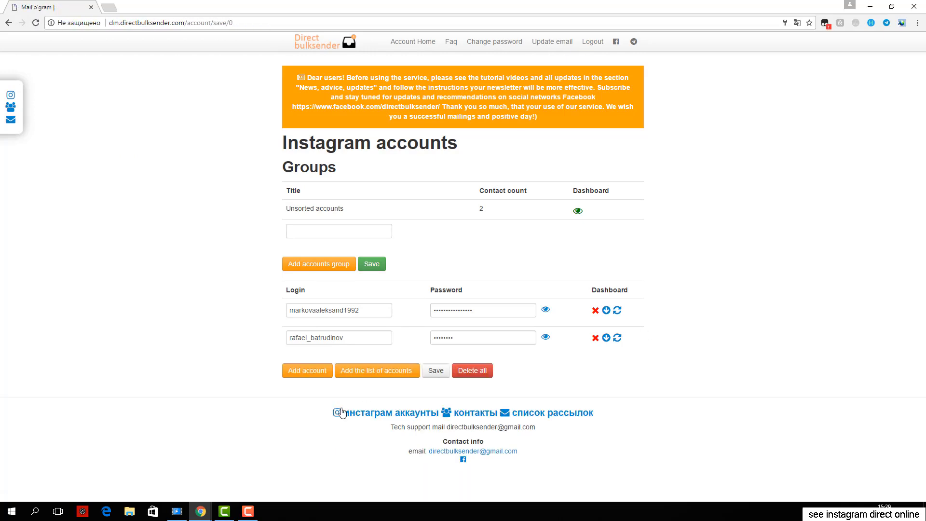
left_click(377, 370)
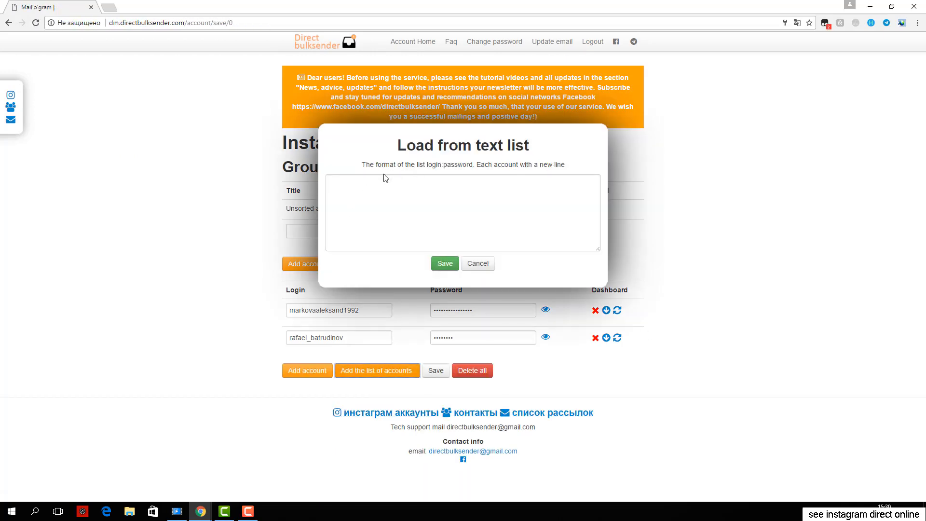
mouse_move(478, 263)
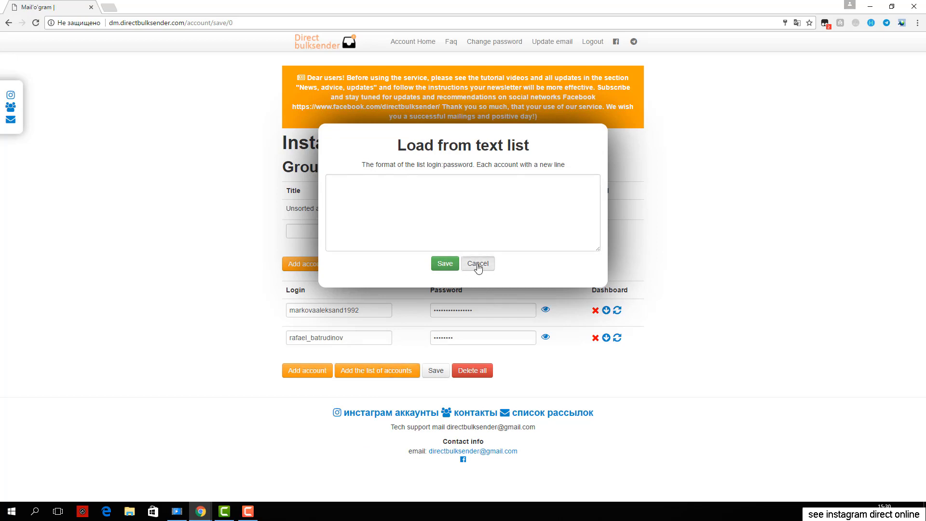
left_click(478, 263)
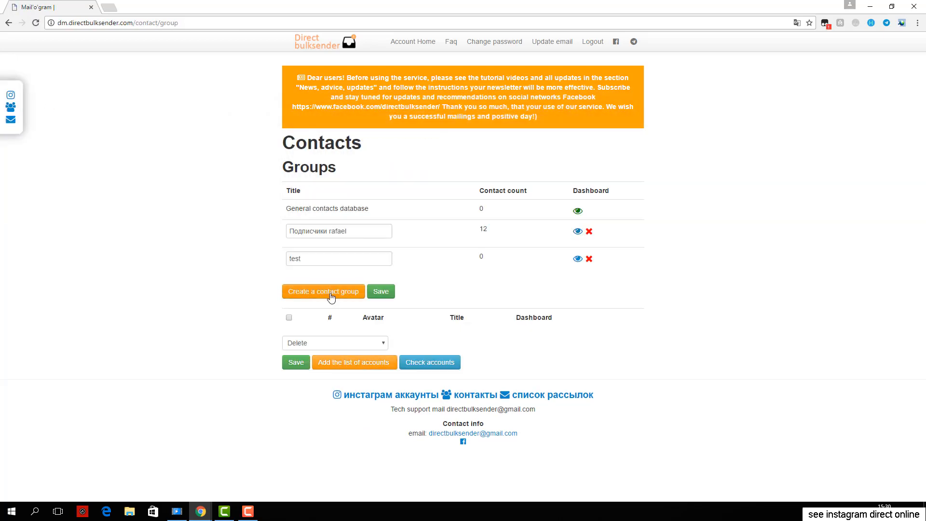
Name a contact group 'test', view its contacts, and cancel the account-list upload dialog.
left_click(324, 291)
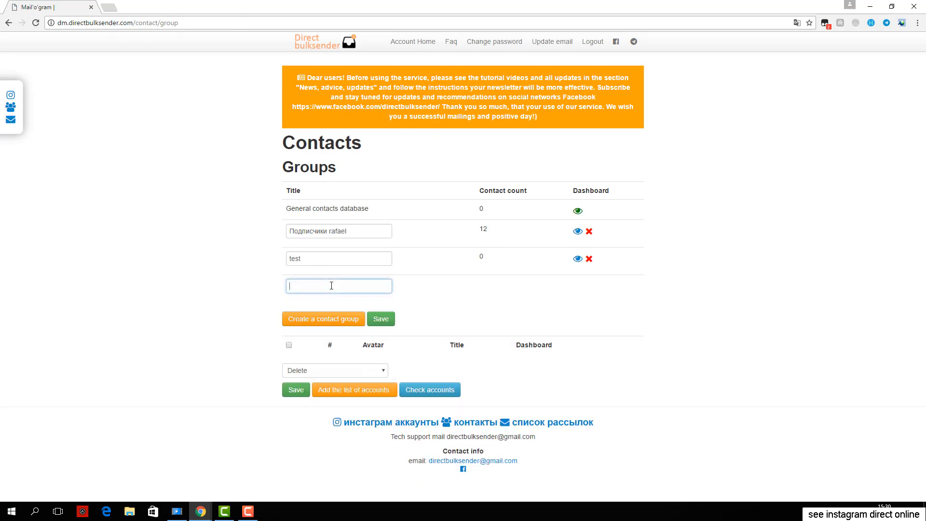
type("test")
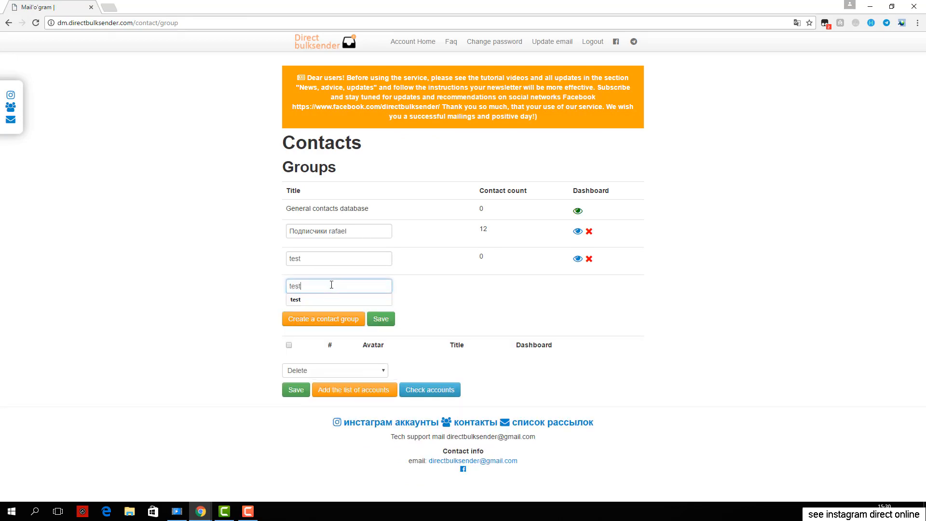
left_click(380, 320)
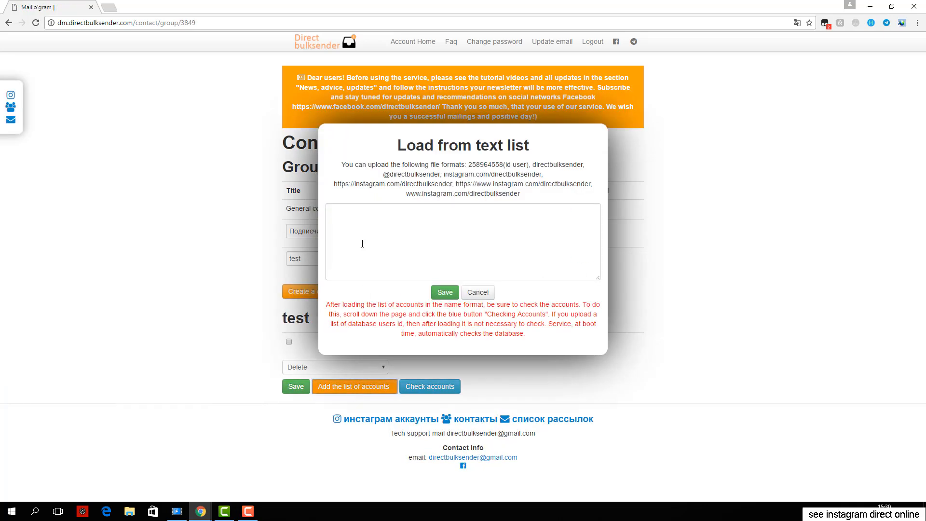
left_click(462, 241)
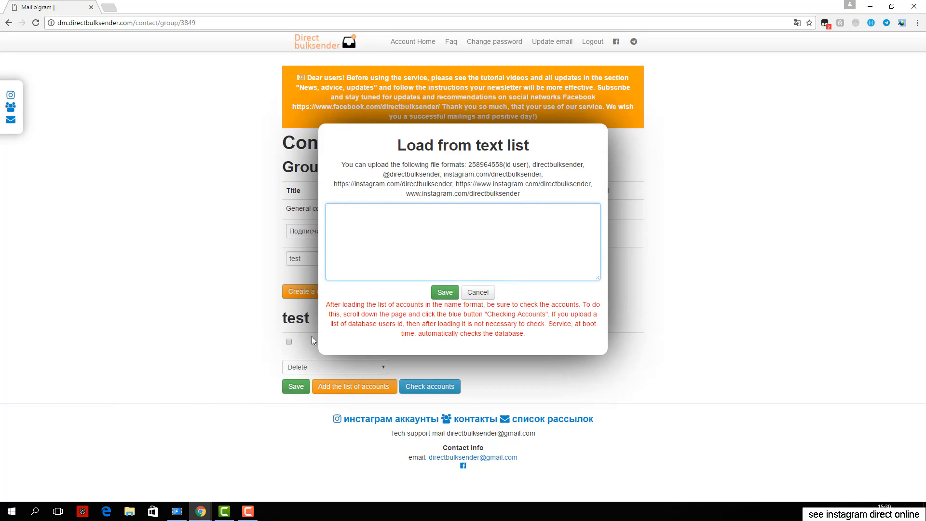
left_click(477, 291)
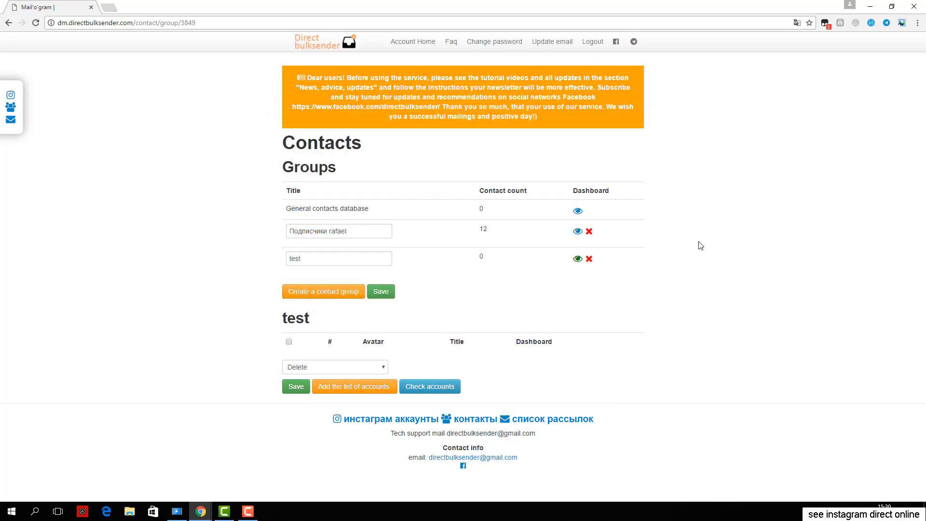
mouse_move(231, 313)
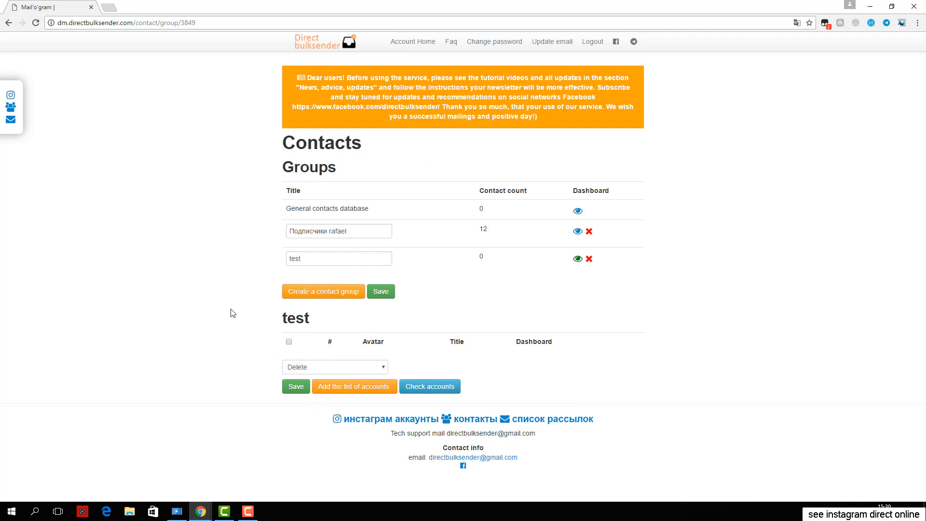
mouse_move(10, 122)
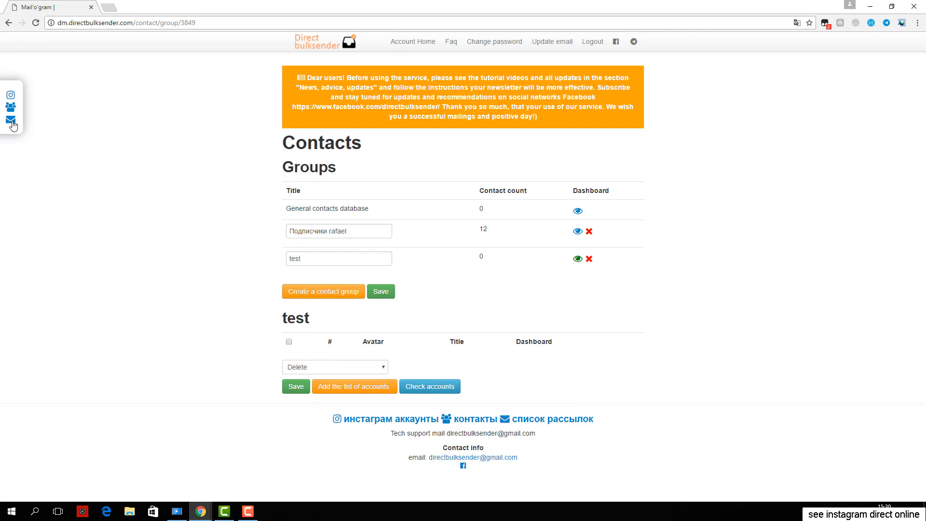
Go to the Campaign section and begin adding a new campaign.
left_click(10, 120)
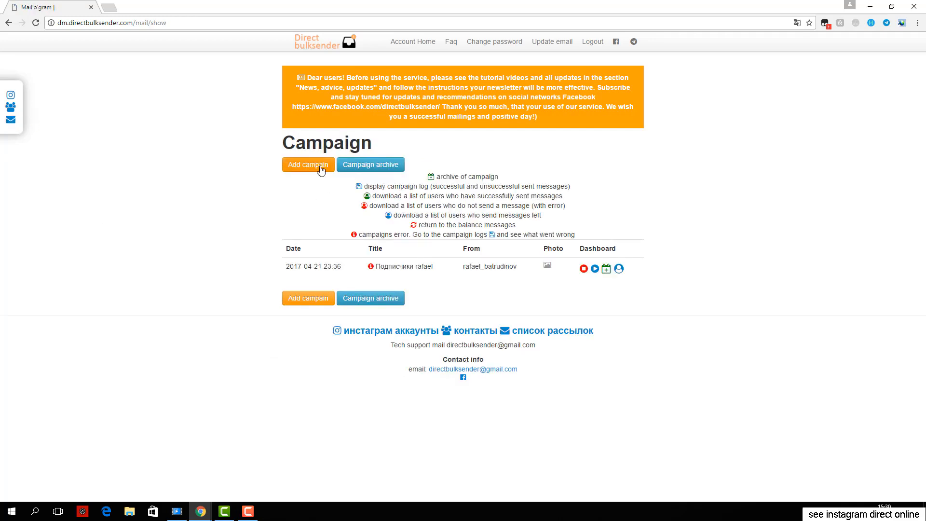
left_click(306, 164)
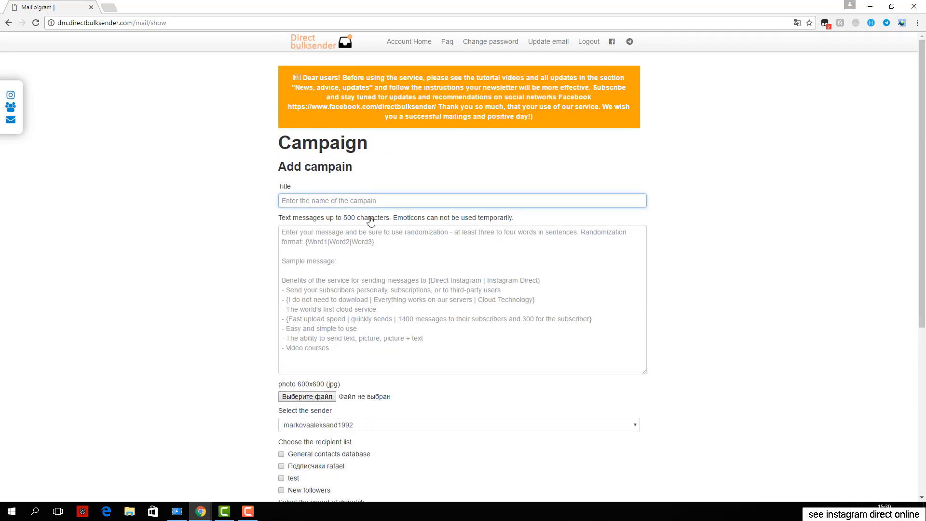
Set the dispatch speed to one message per 10 minutes and save the new campaign.
scroll("down", 3)
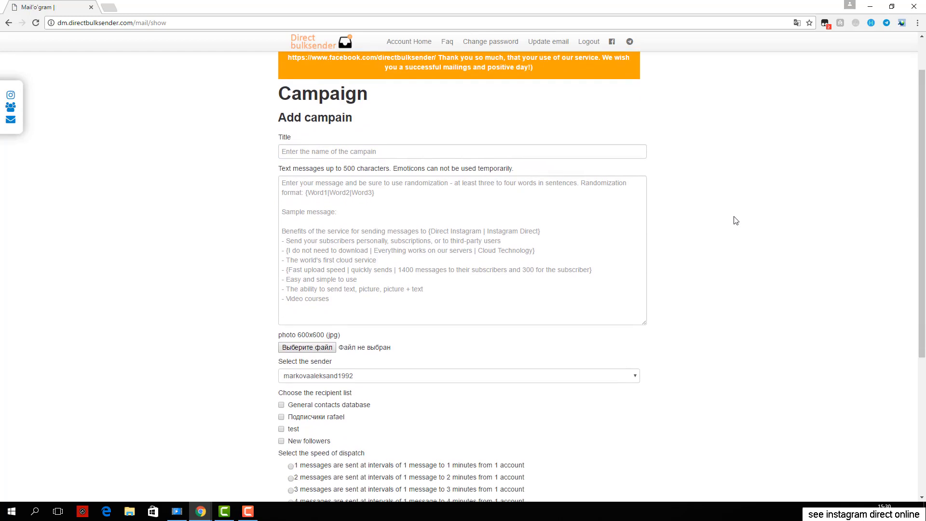
scroll("down", 3)
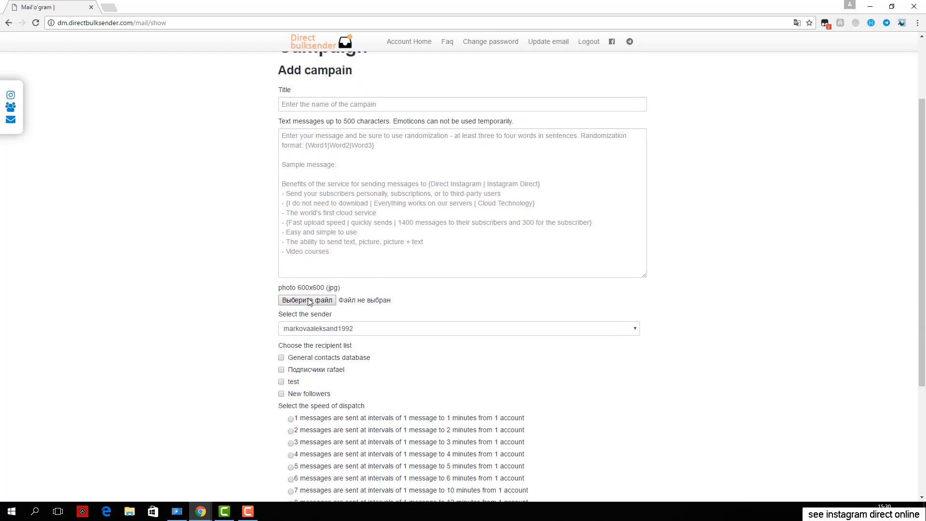
mouse_move(649, 326)
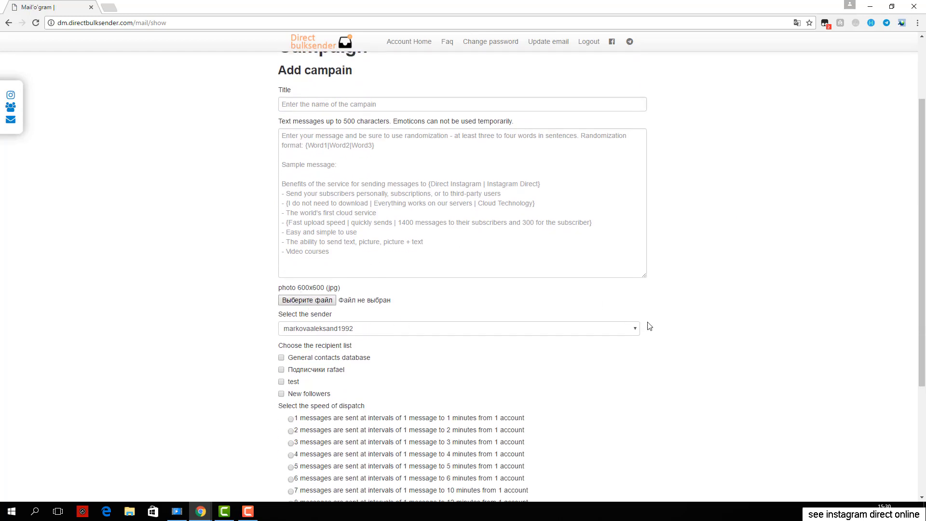
scroll("down", 3)
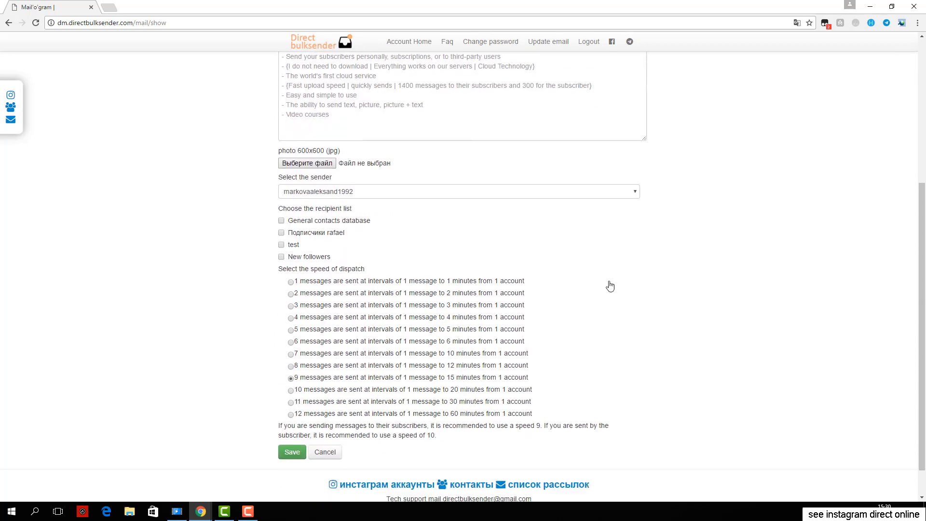
scroll("up", 3)
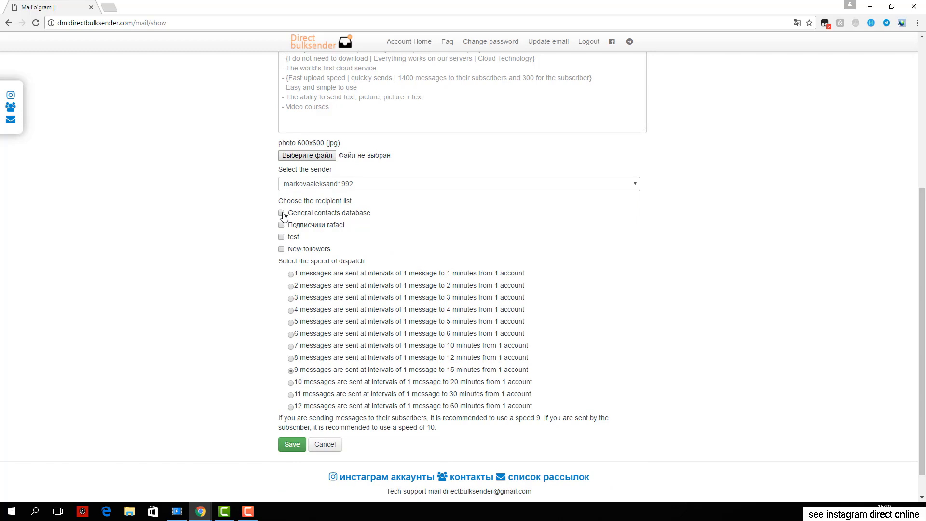
scroll("down", 3)
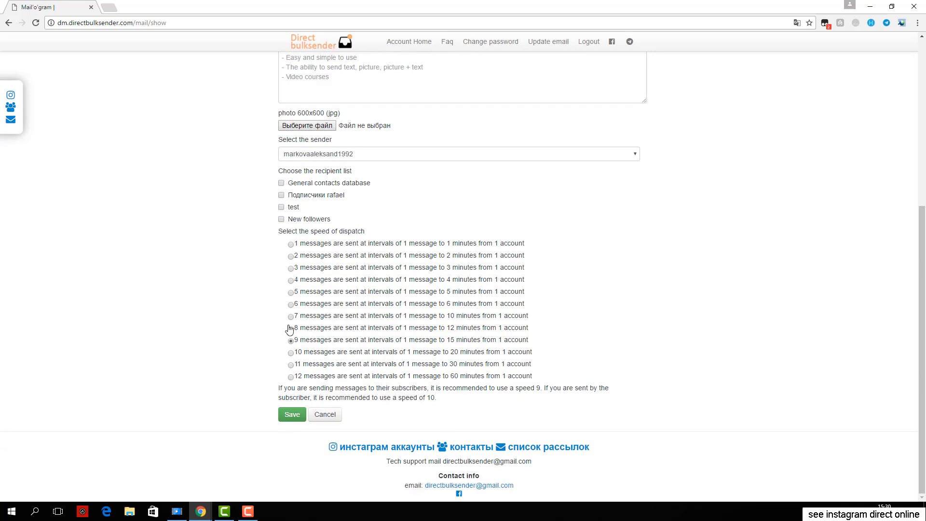
left_click(290, 377)
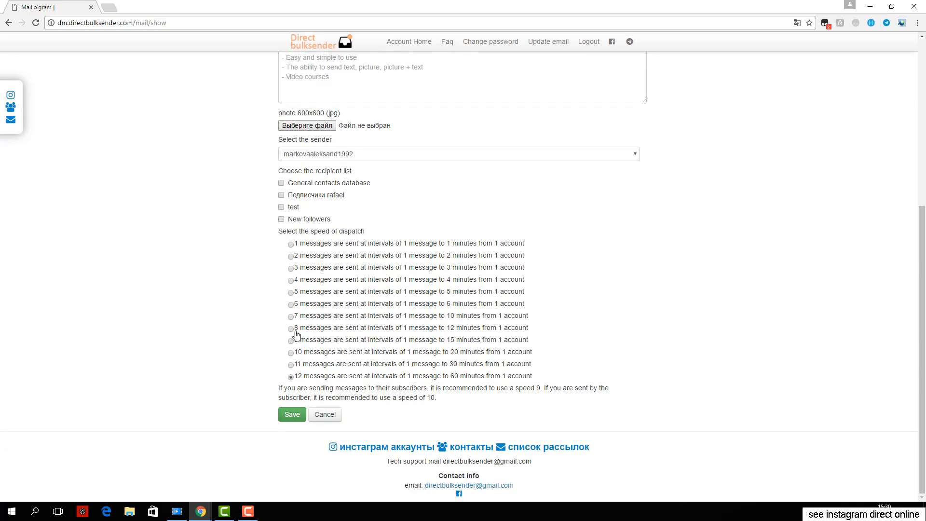
left_click(291, 315)
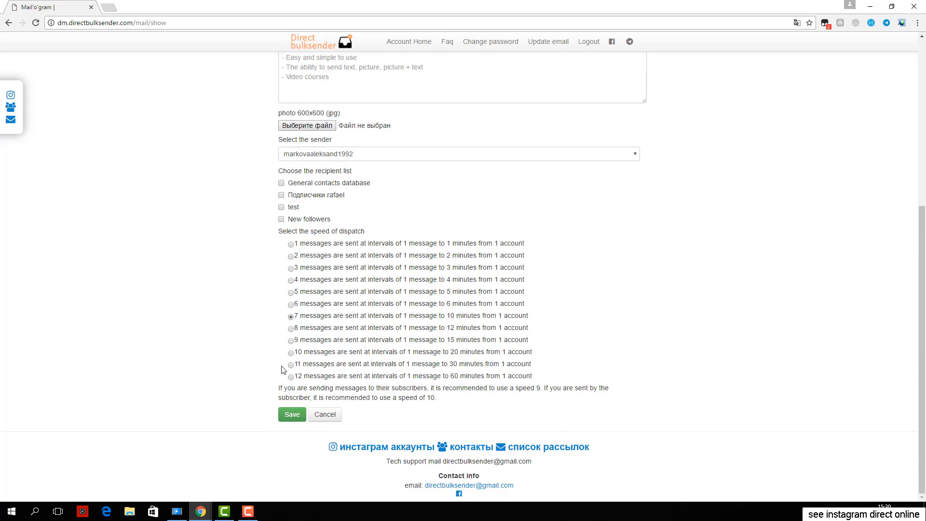
left_click(291, 353)
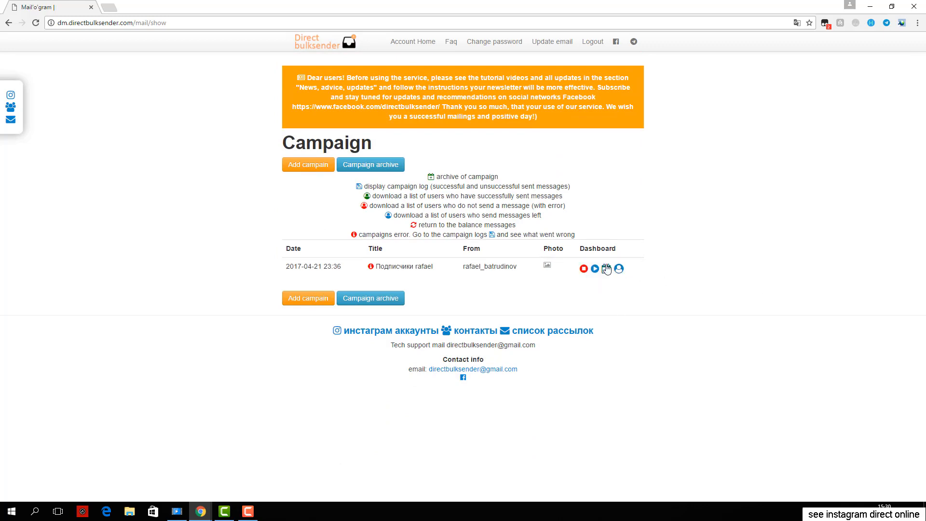
Start the Подписчики rafael campaign so it shows 0% with a 20-minute notice.
left_click(595, 269)
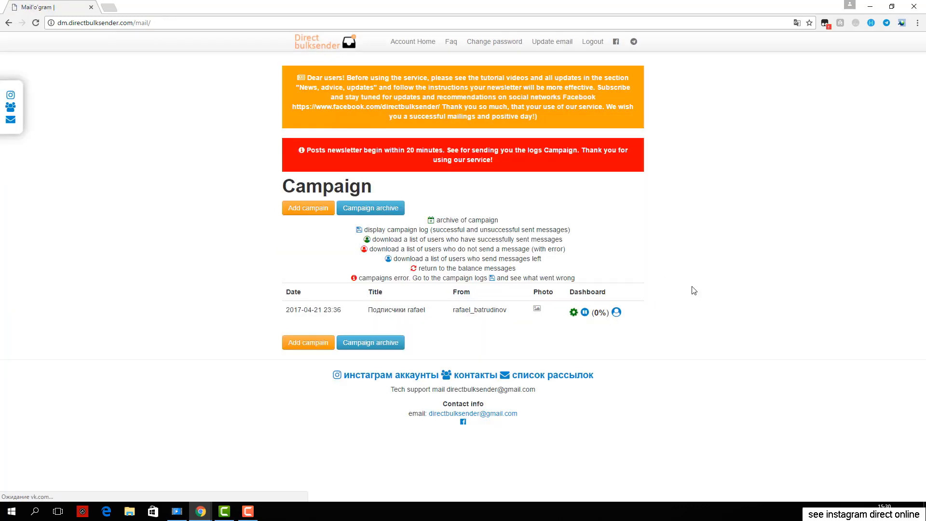
mouse_move(697, 295)
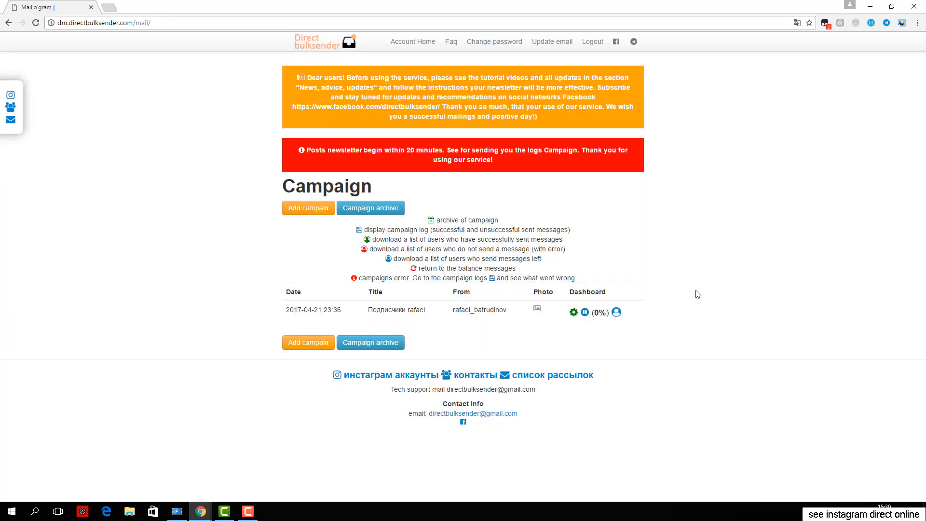